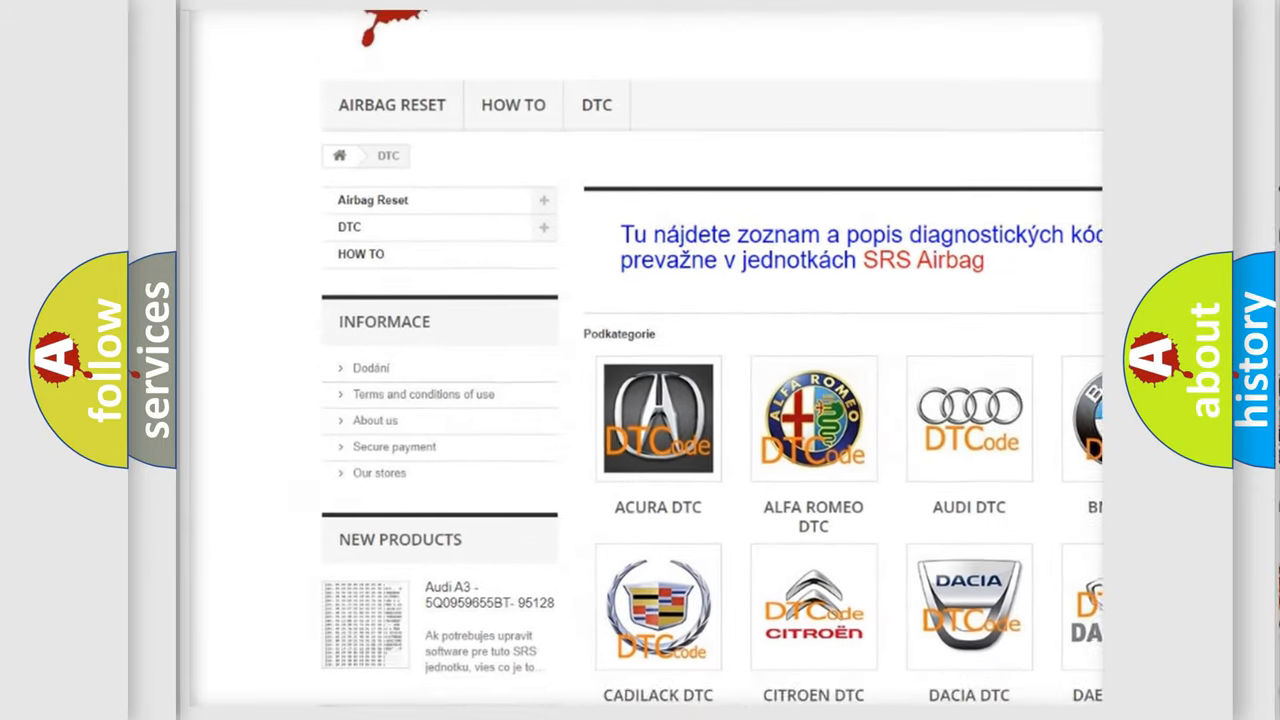
scroll(down, 3)
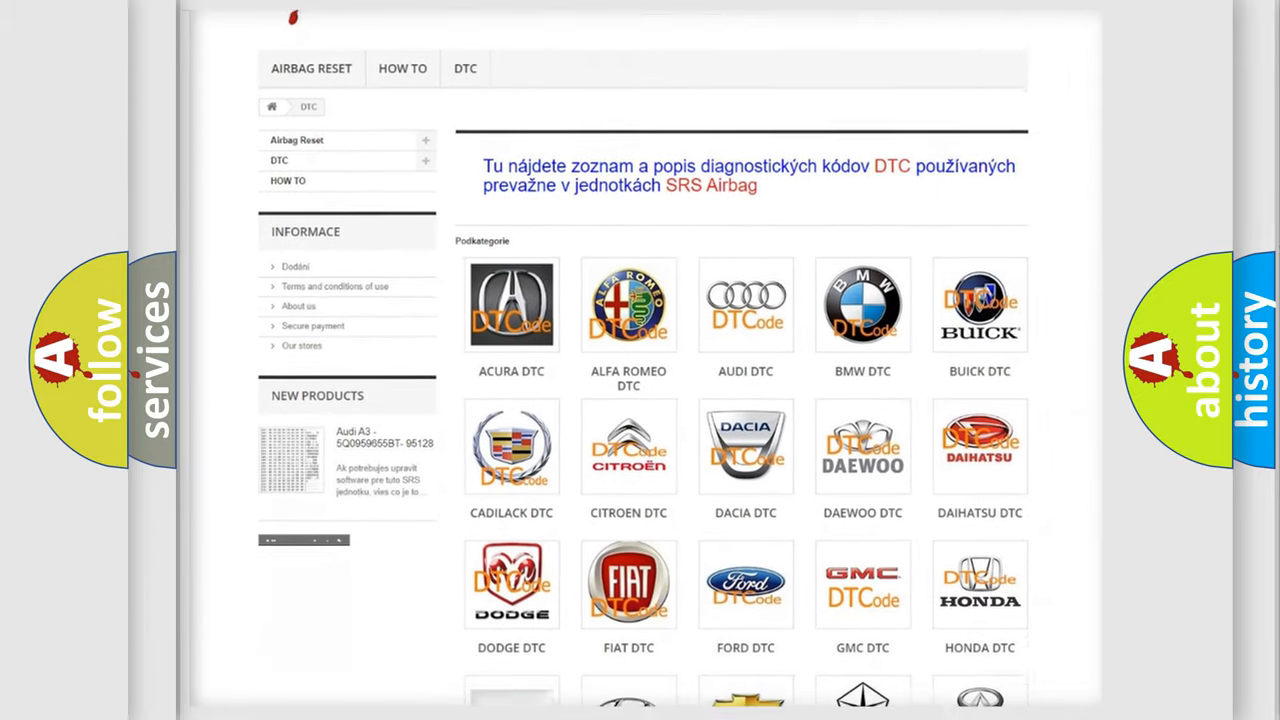
scroll(down, 3)
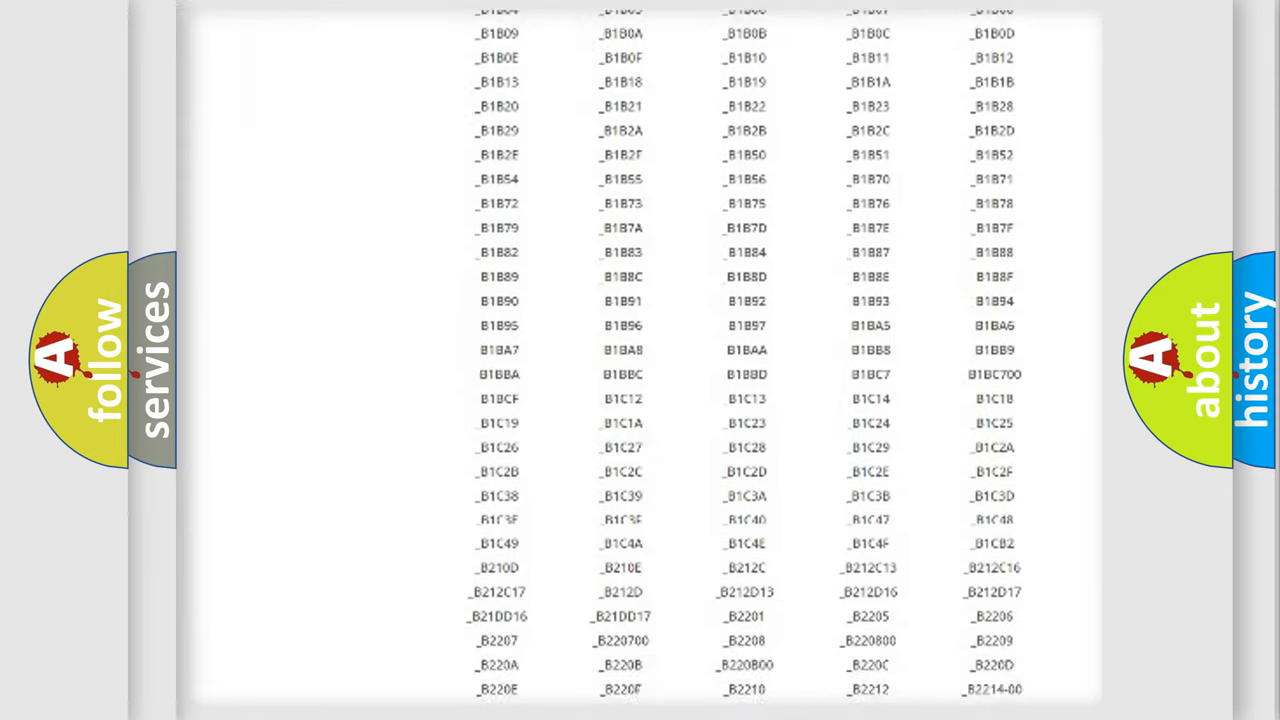
scroll(down, 3)
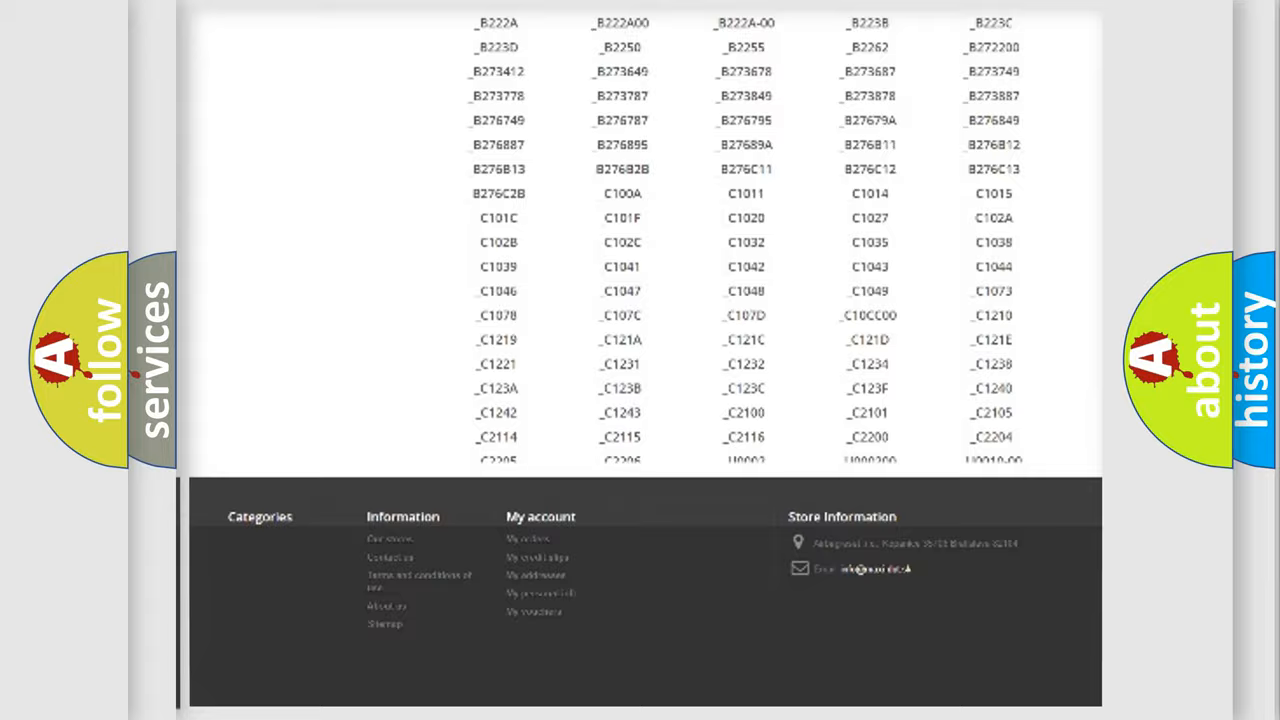